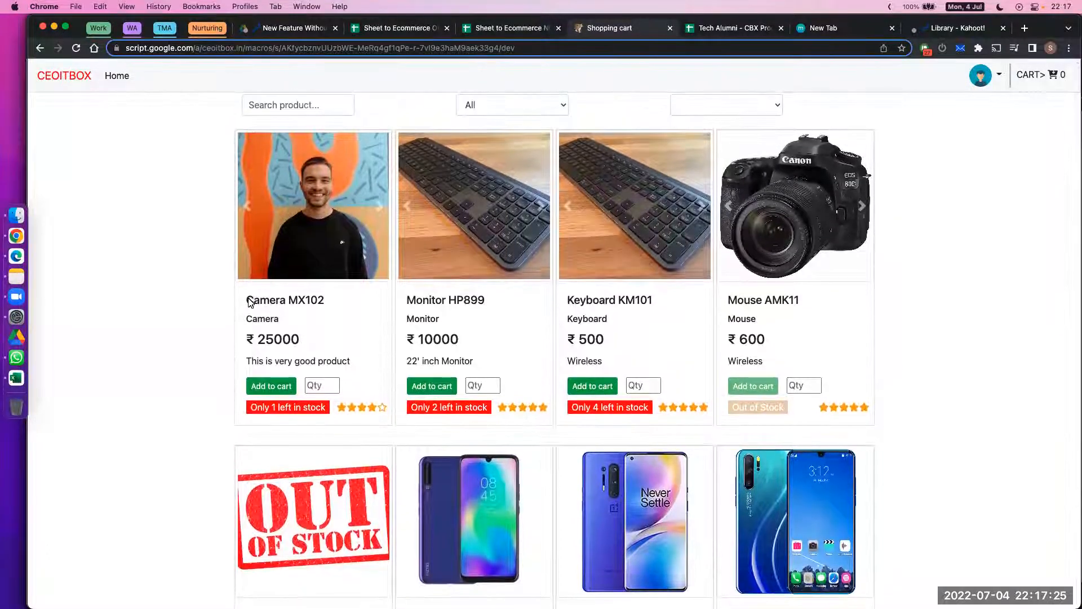
Enter quantity 1 for Camera MX102 and scroll through the product grid.
double_click(272, 338)
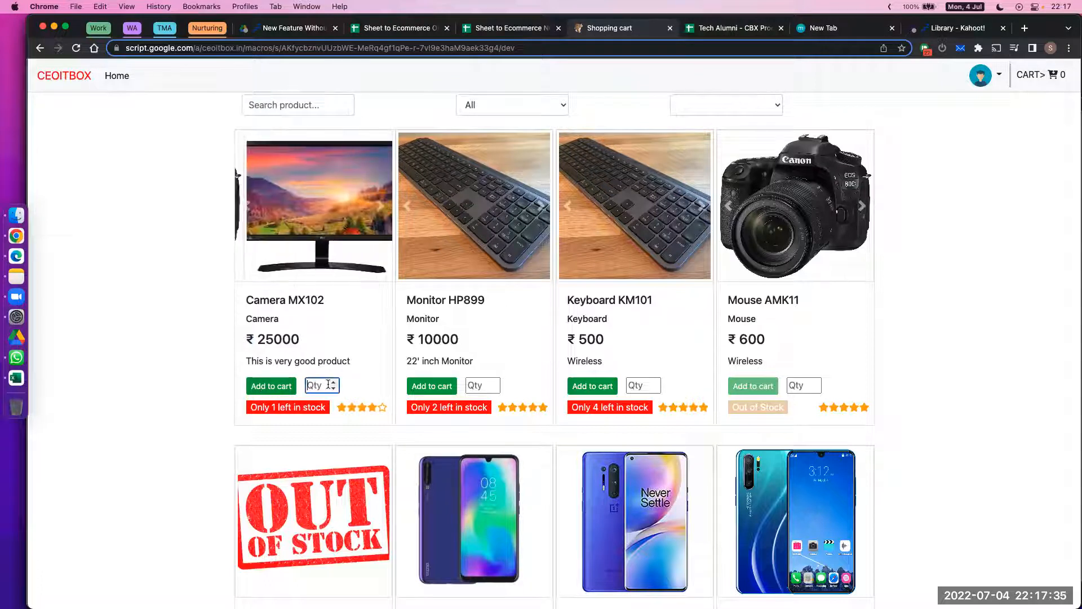
text(1)
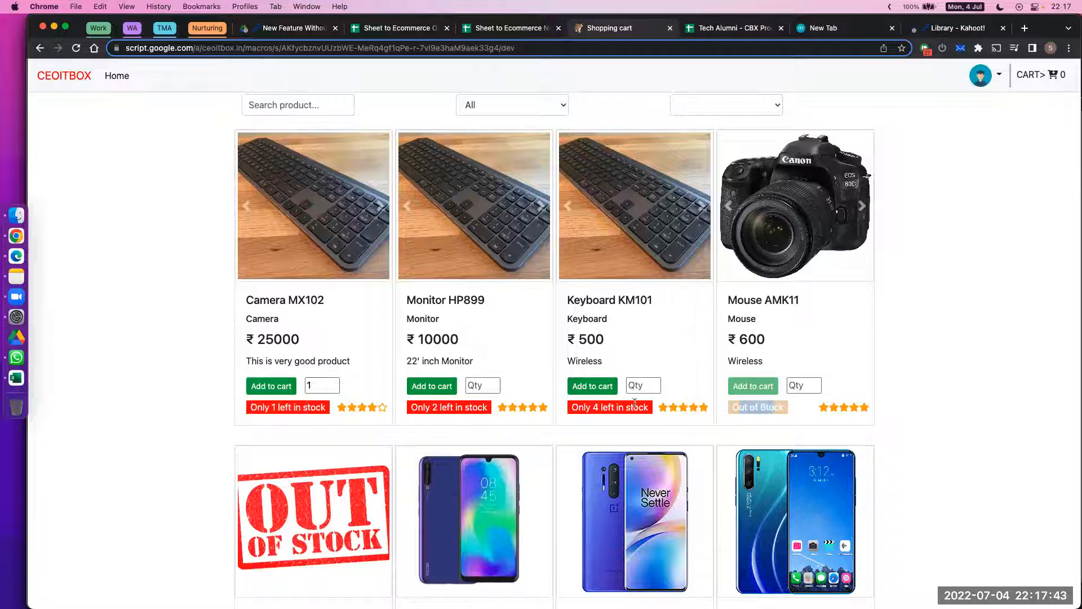
scroll(down, 3)
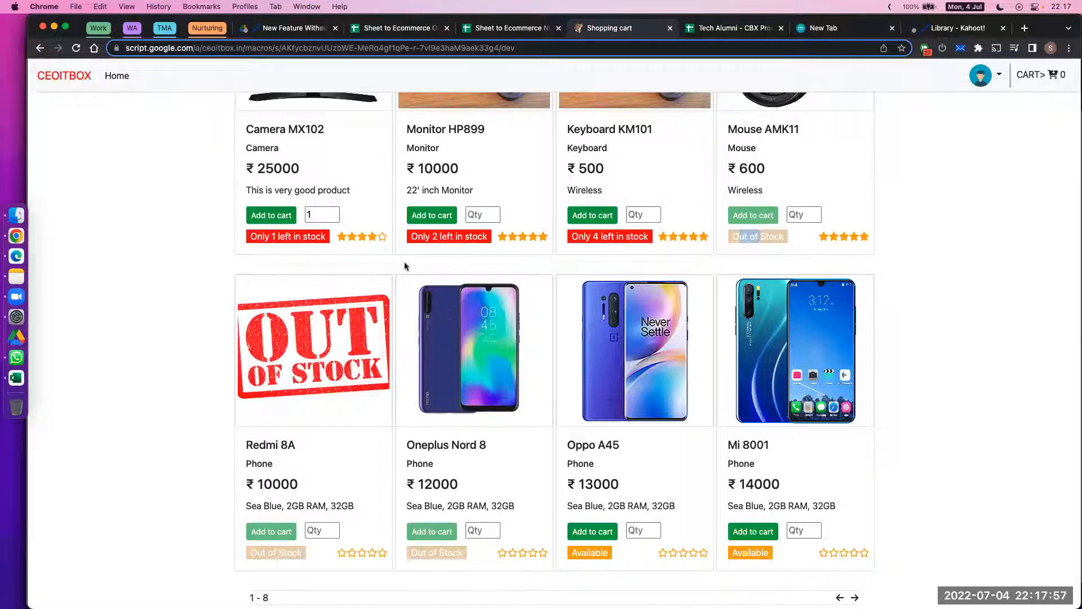
scroll(up, 3)
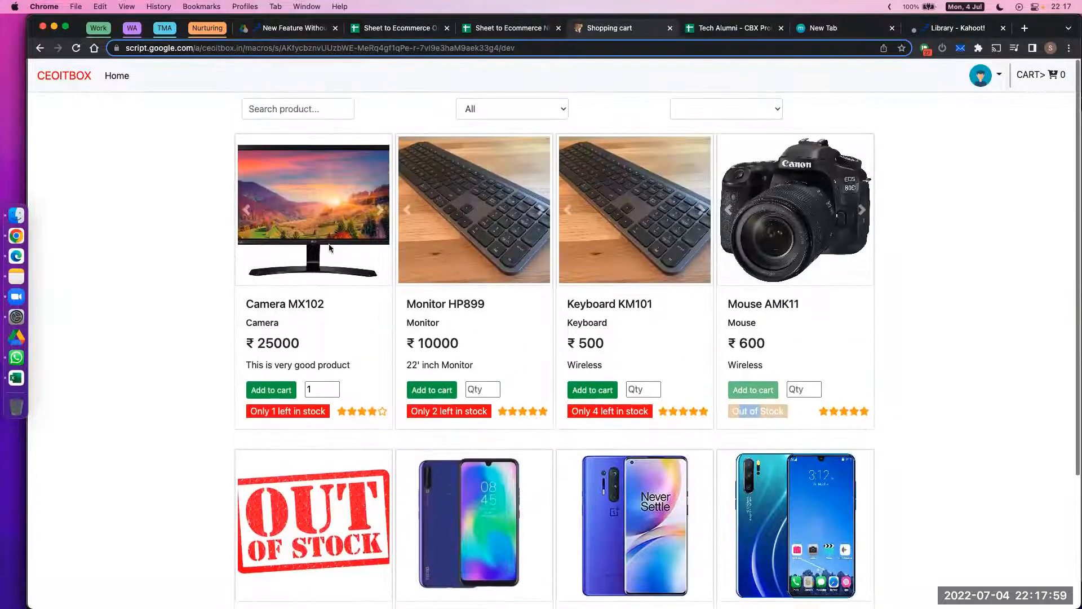
View Camera MX102's details and ratings, then close the modal.
click(314, 211)
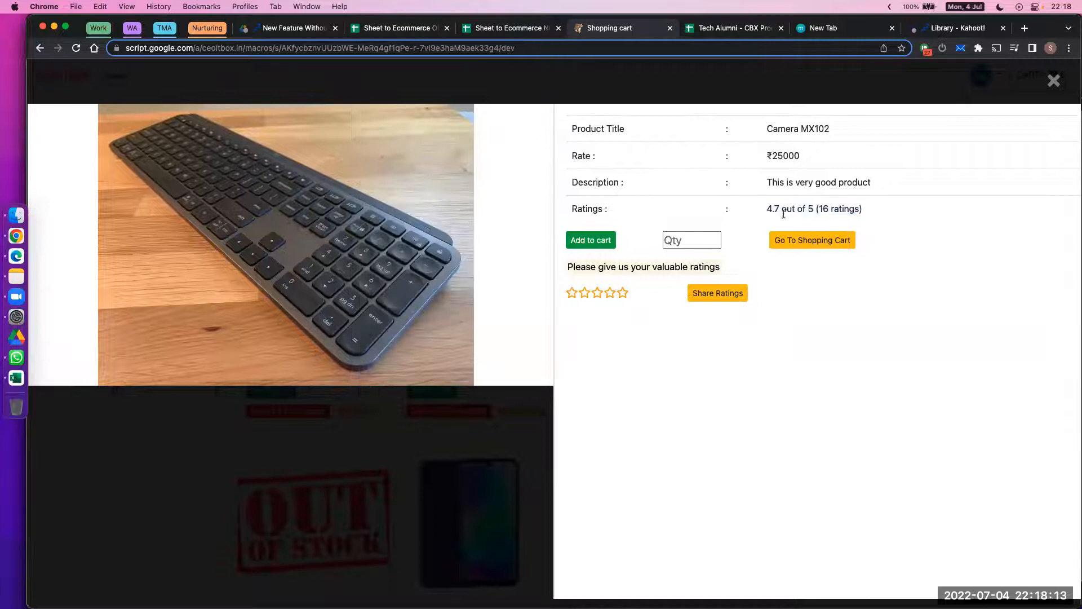
click(609, 293)
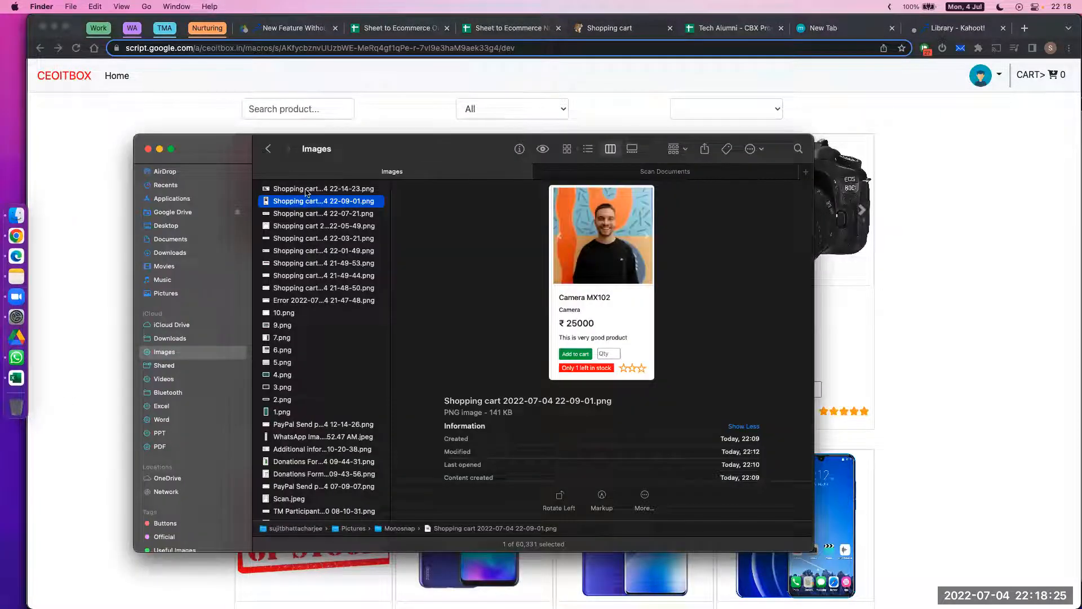
Preview the Shopping cart 22-05-49 order-confirmation screenshot, then close it.
click(323, 226)
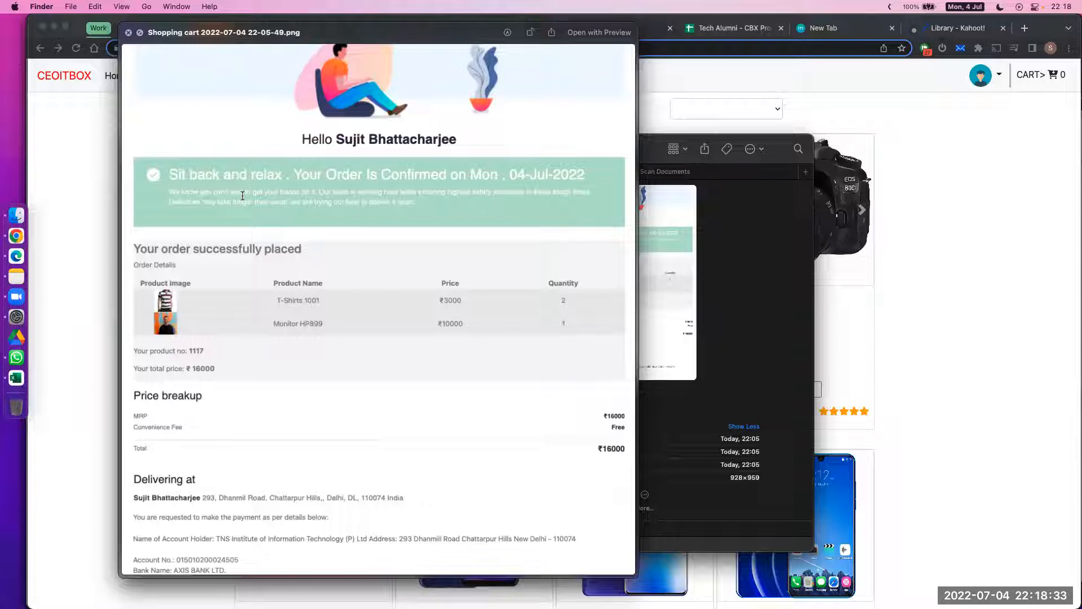
double_click(217, 249)
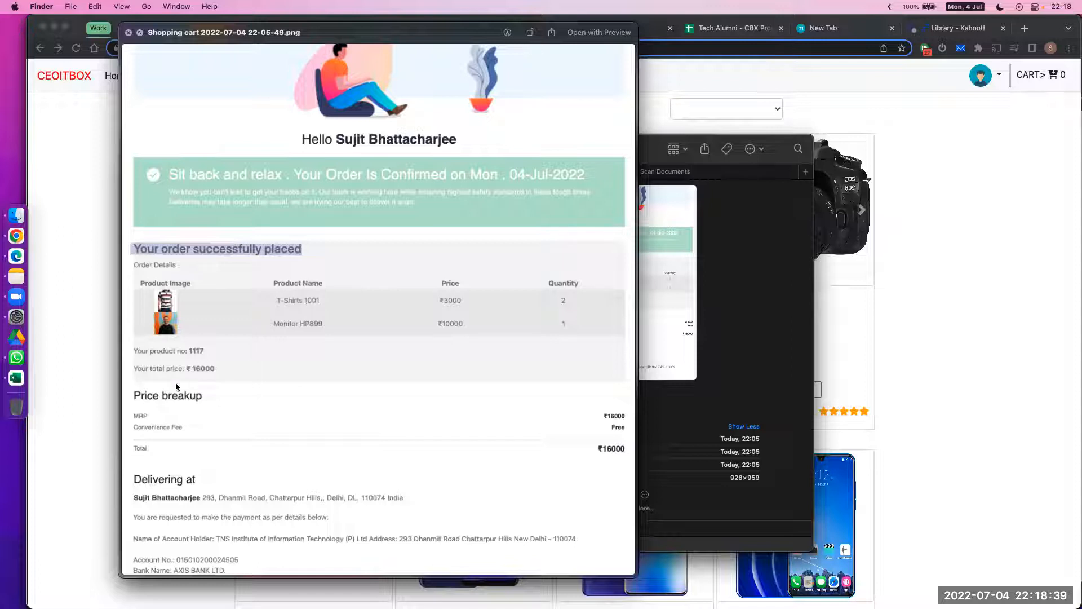
mouse_move(197, 472)
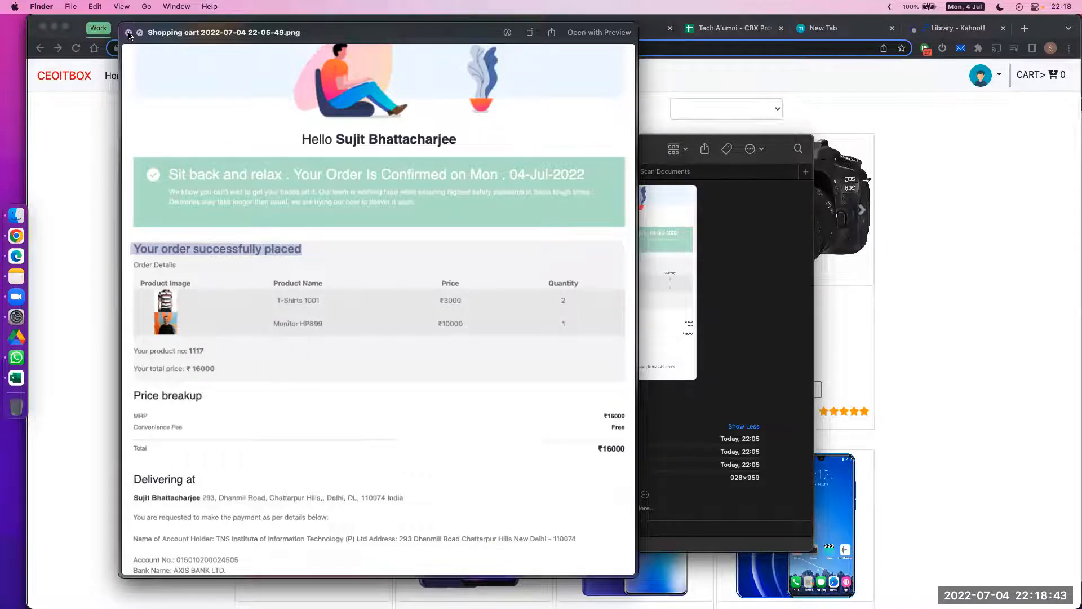
click(128, 33)
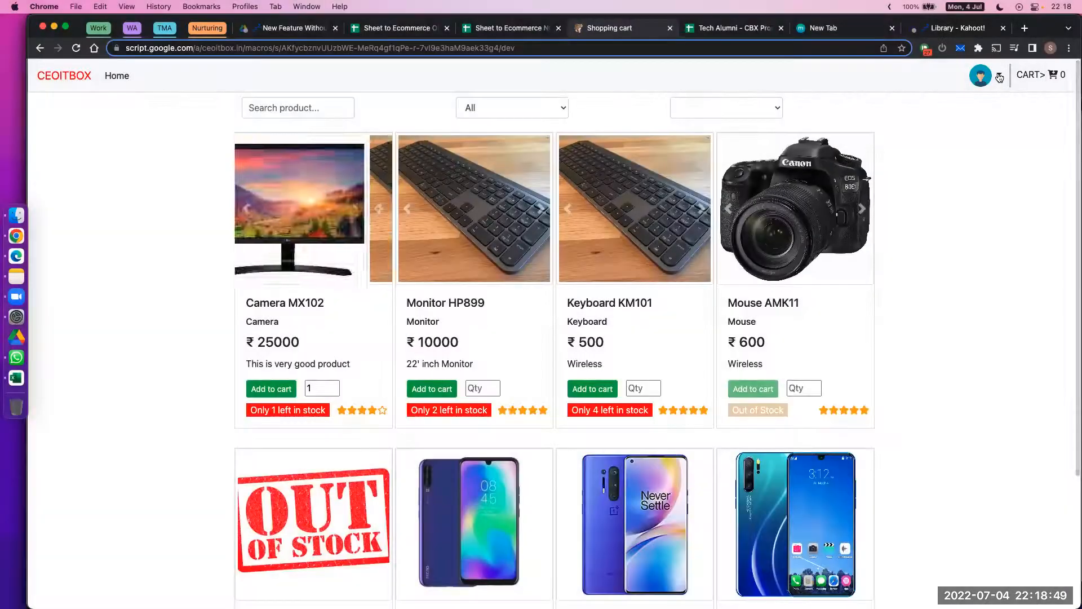
Choose Show Orders from the profile menu to list order 1117.
click(979, 75)
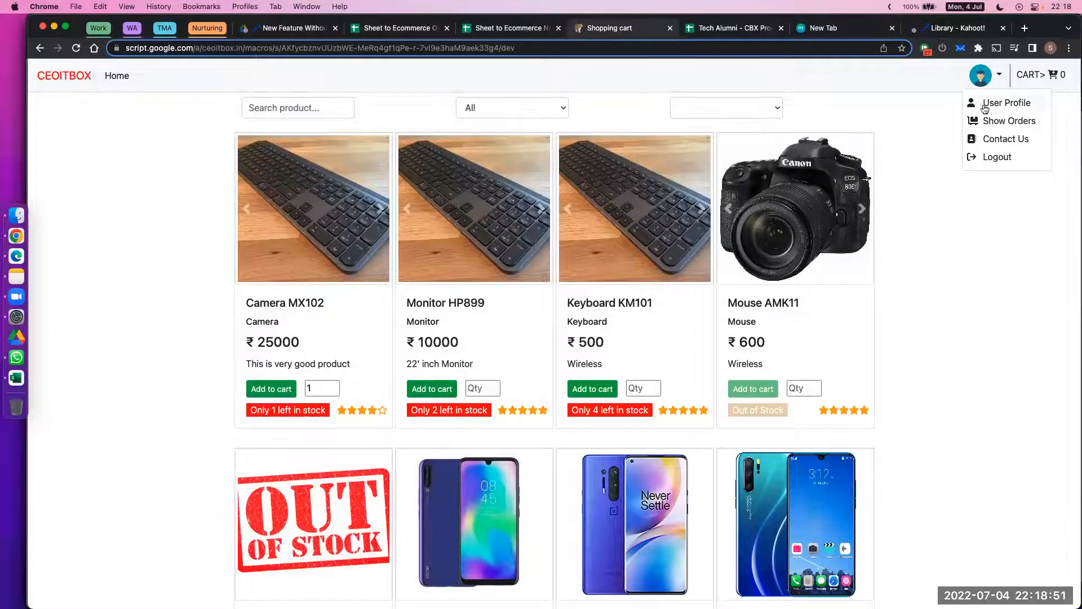
mouse_move(1009, 121)
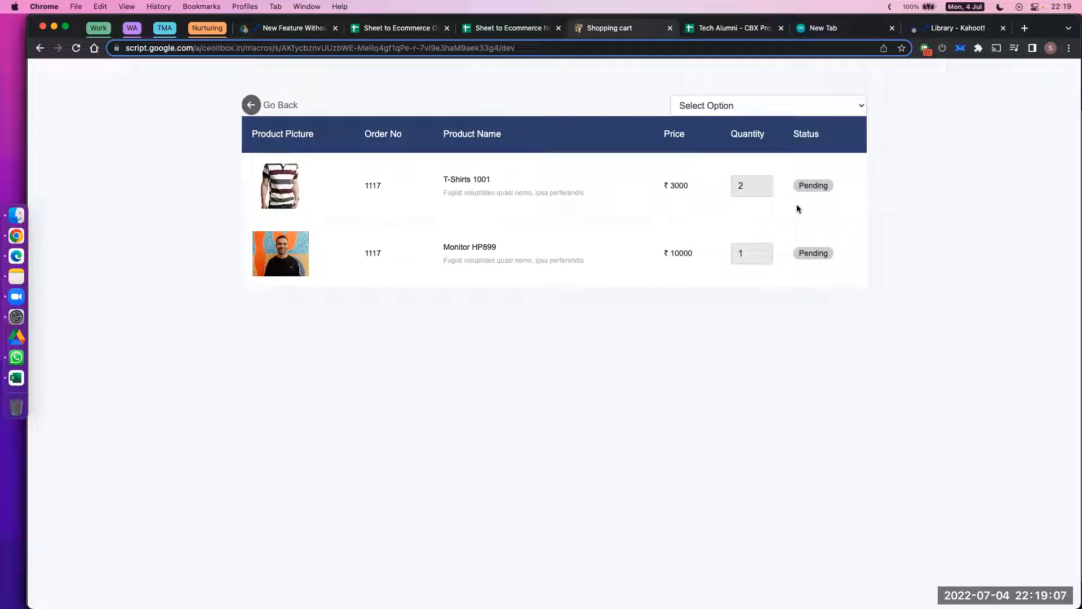
click(766, 105)
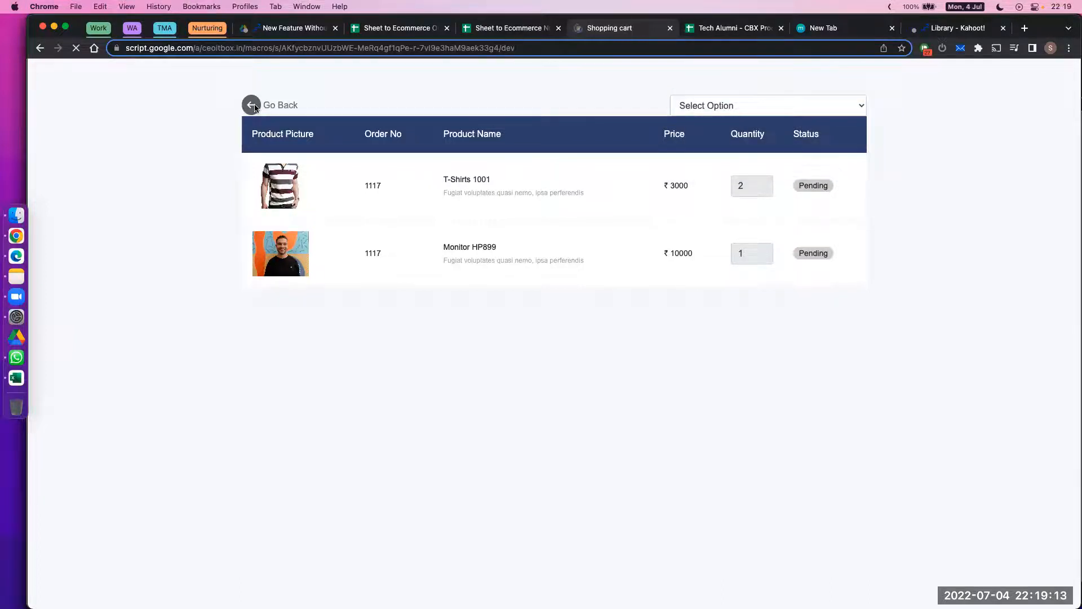
Go back from the orders page to the product grid and scroll it.
click(251, 105)
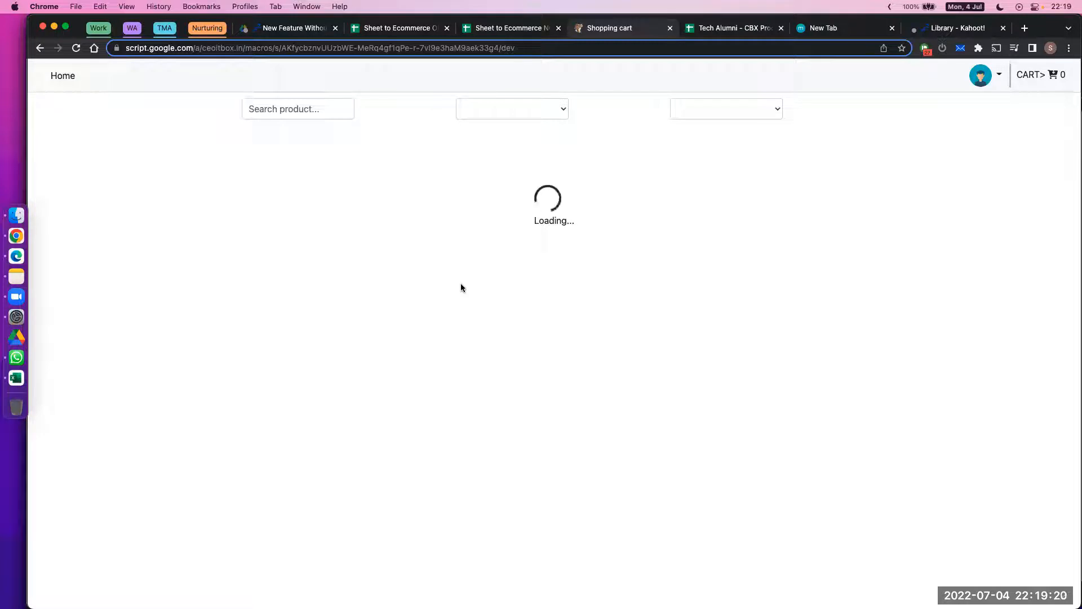
mouse_move(449, 290)
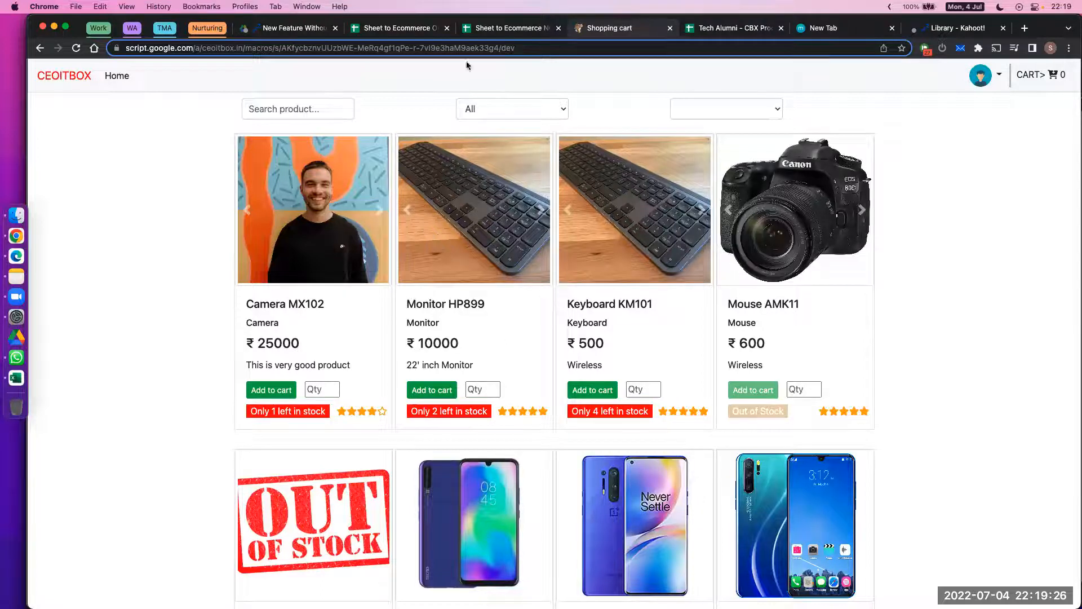
mouse_move(476, 211)
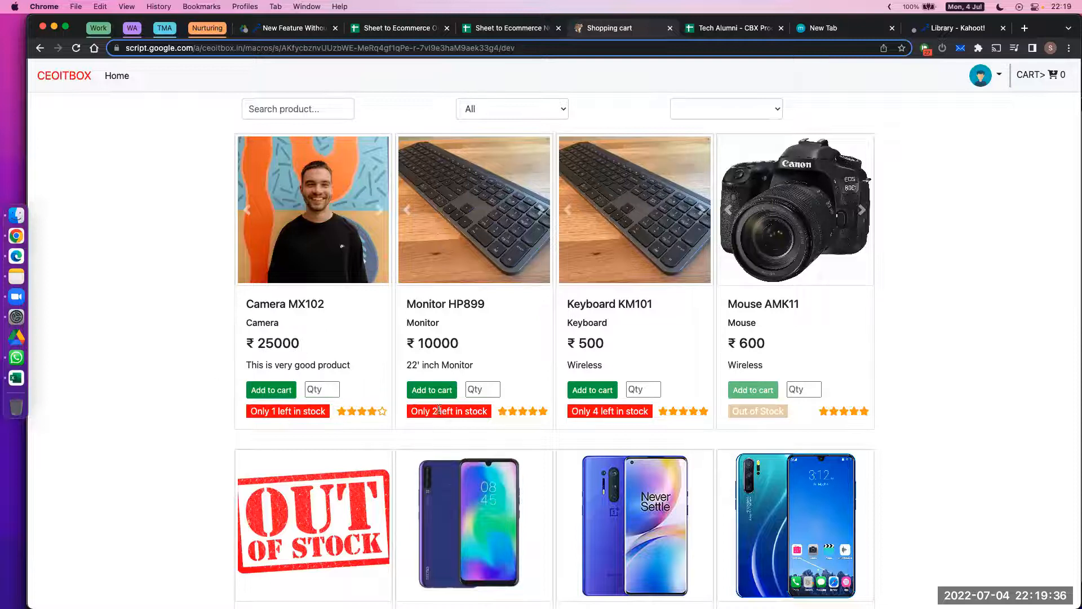
scroll(down, 3)
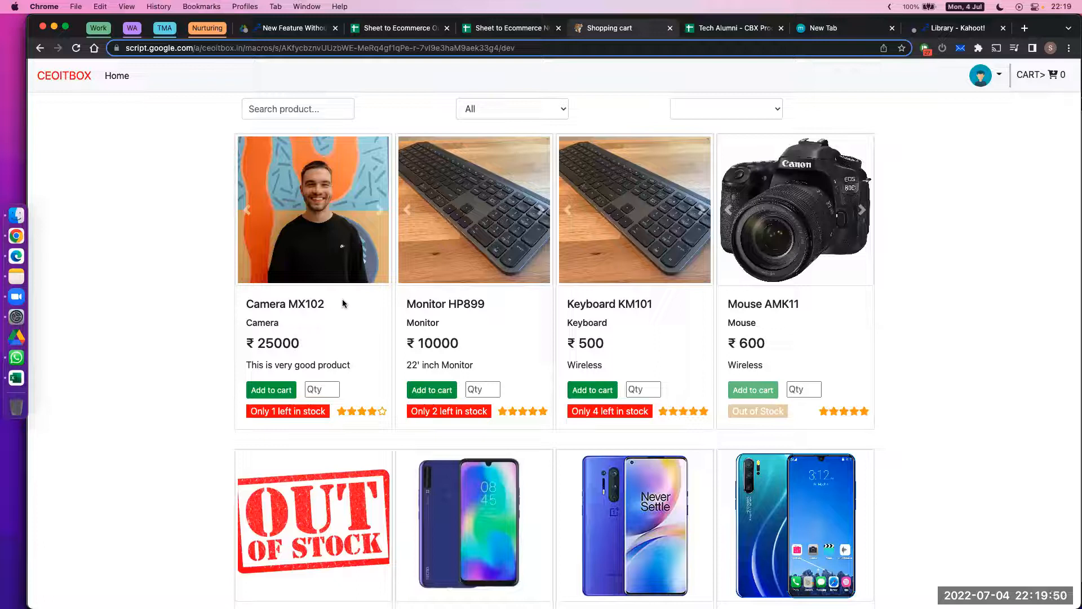
mouse_move(345, 242)
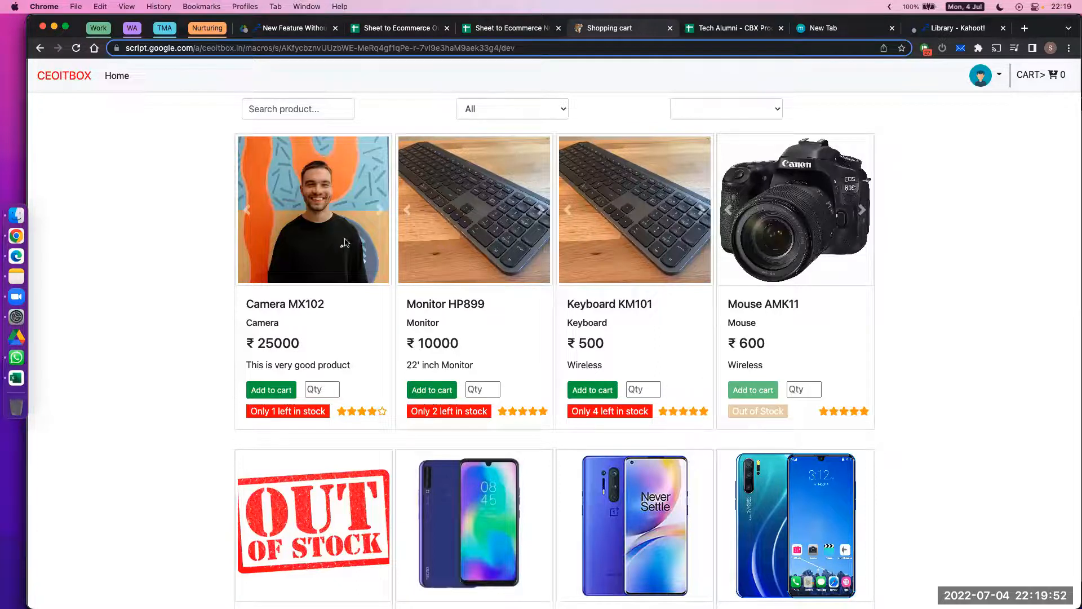